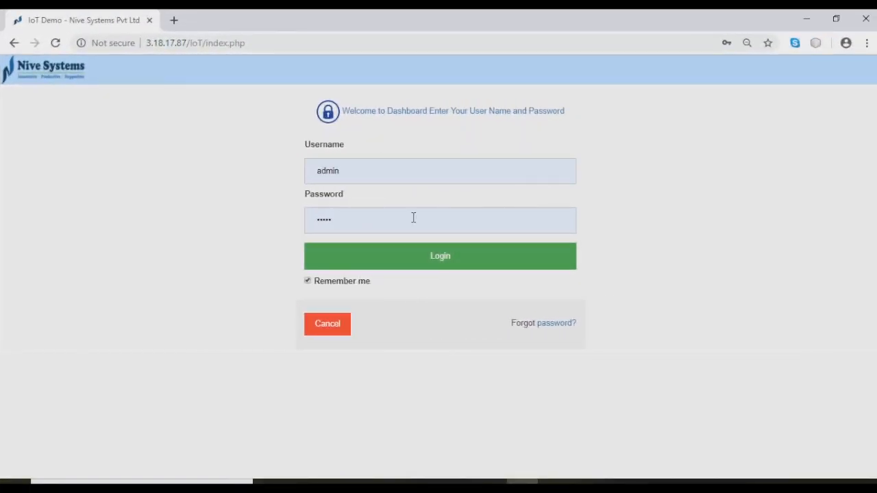
# Step: Sign in as admin with the green Login button, landing on the Home dashboard's alarm panel
pyautogui.click(440, 256)
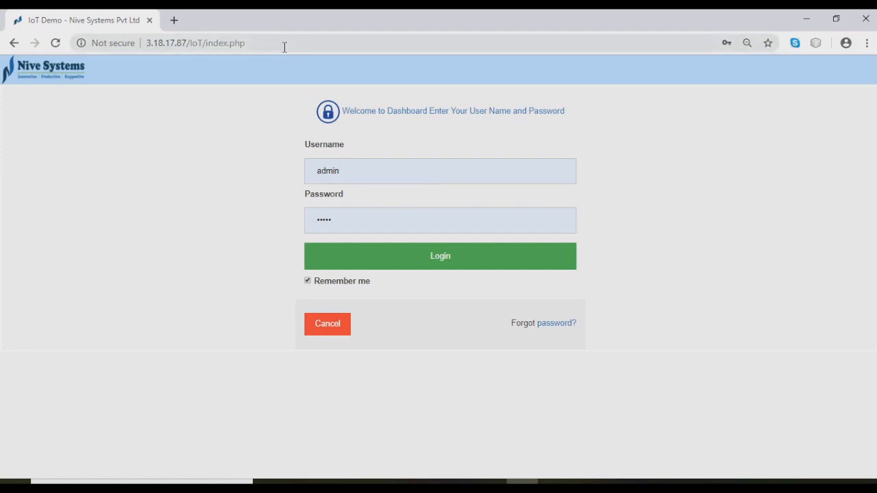
pyautogui.click(440, 256)
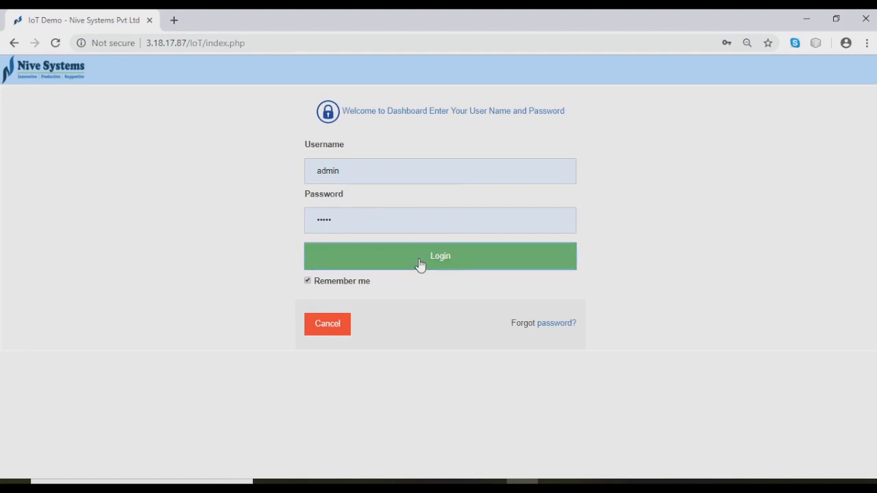
pyautogui.click(440, 257)
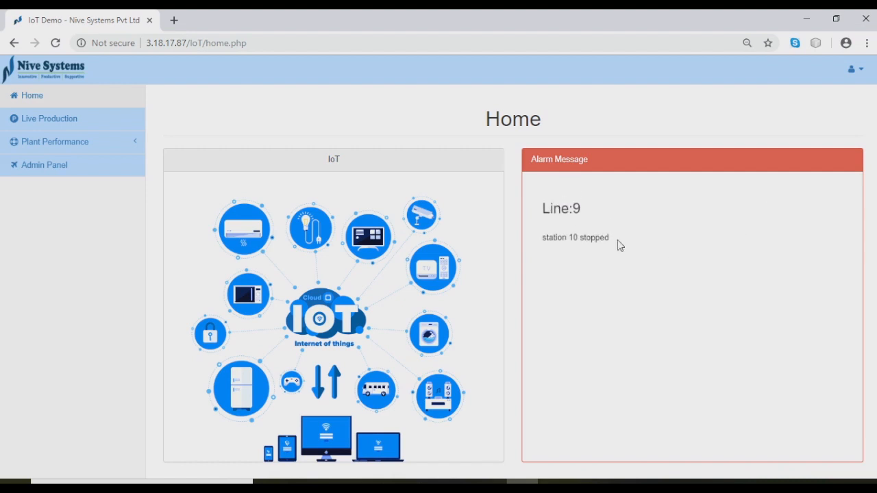
# Step: View the Line1–Line4 live production cards, highlight Line2's figures, then go to the Admin Panel plan
pyautogui.click(50, 118)
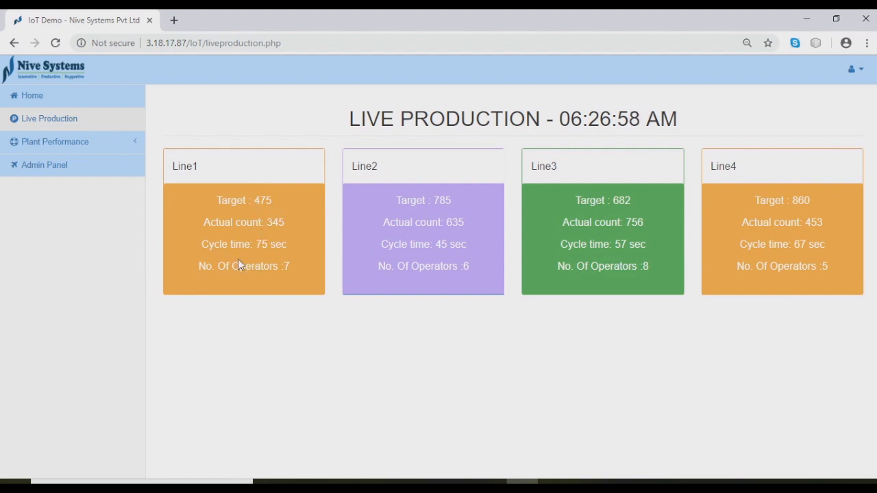
pyautogui.moveTo(264, 281)
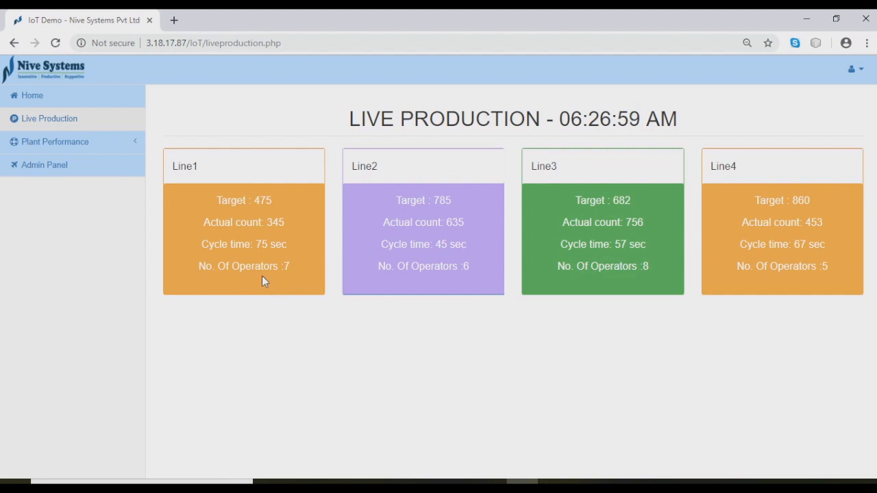
pyautogui.moveTo(307, 281)
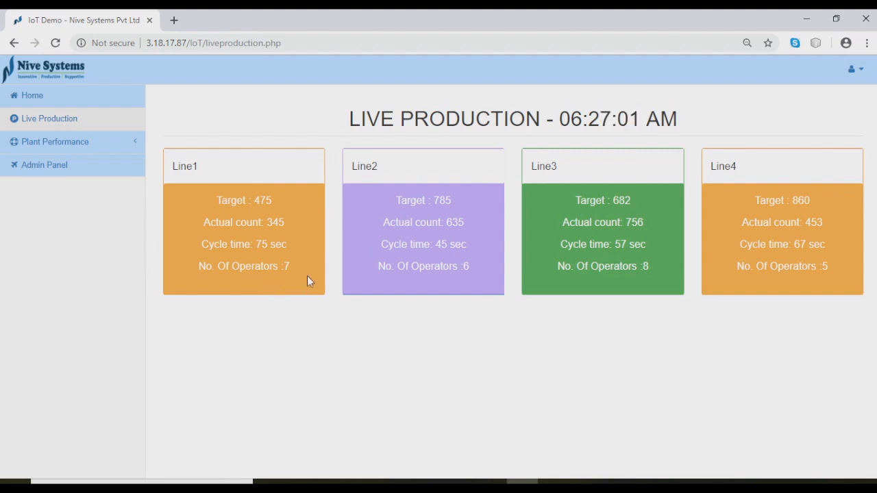
pyautogui.moveTo(332, 247)
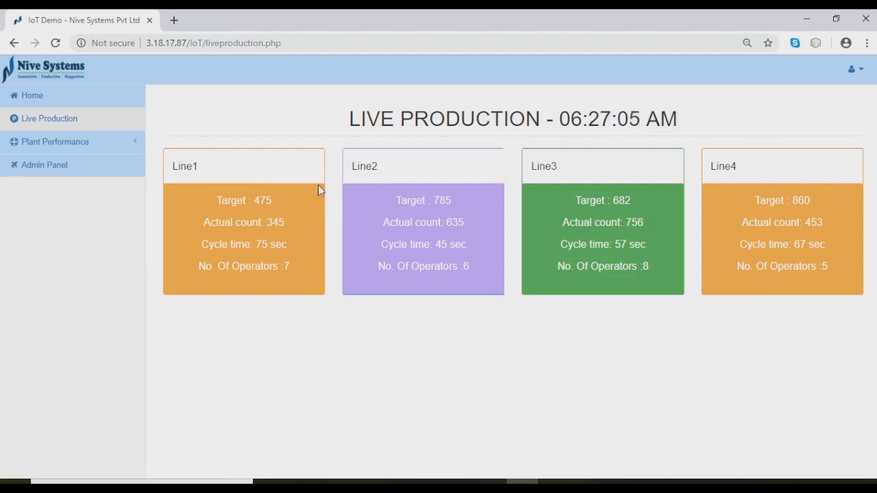
pyautogui.moveTo(298, 236)
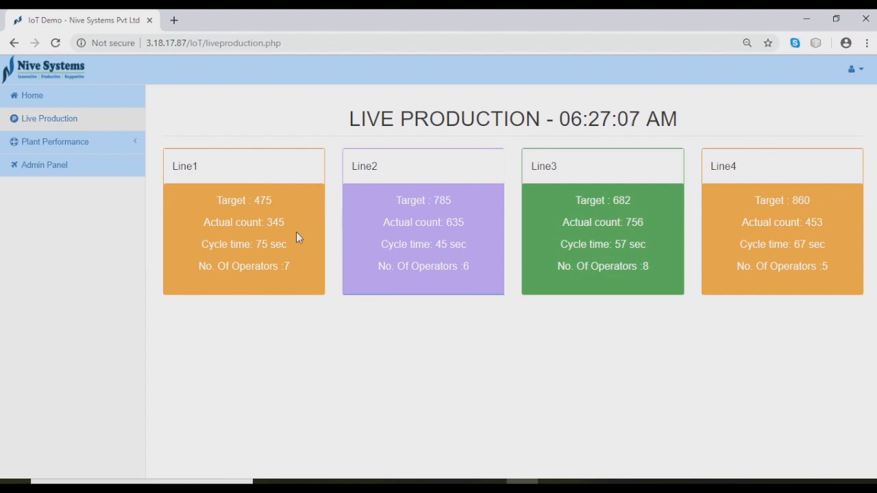
pyautogui.moveTo(304, 252)
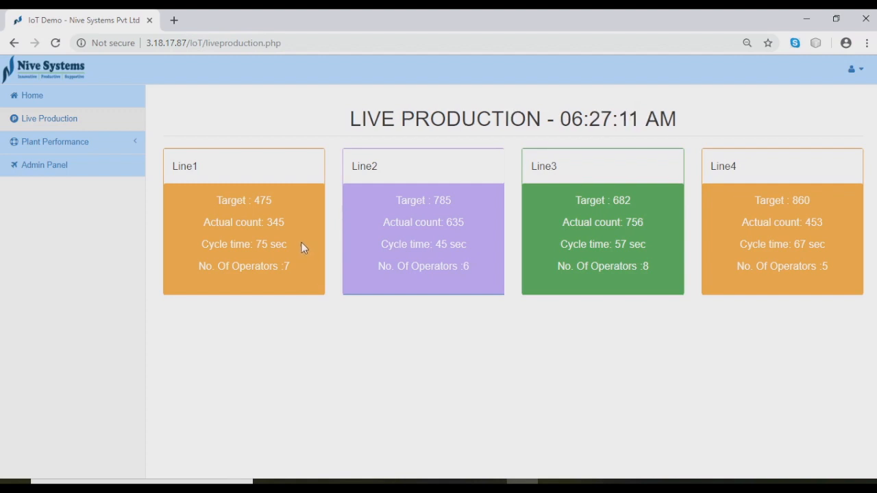
pyautogui.moveTo(305, 211)
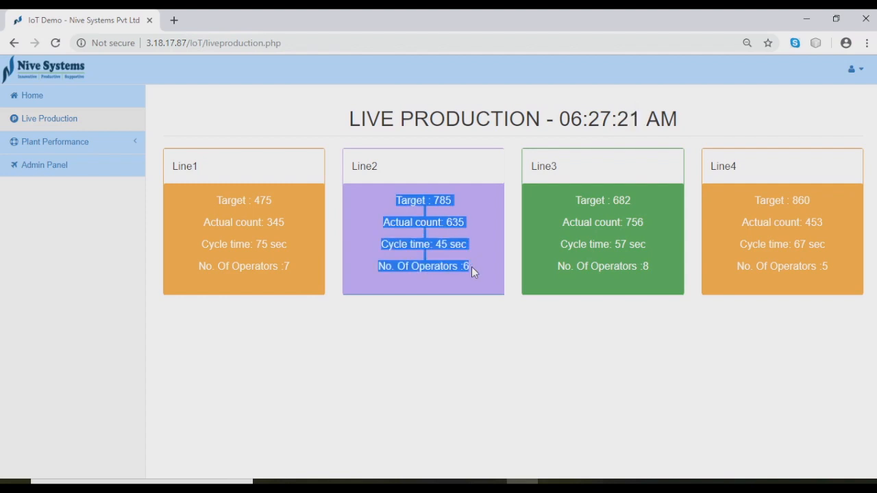
pyautogui.moveTo(478, 257)
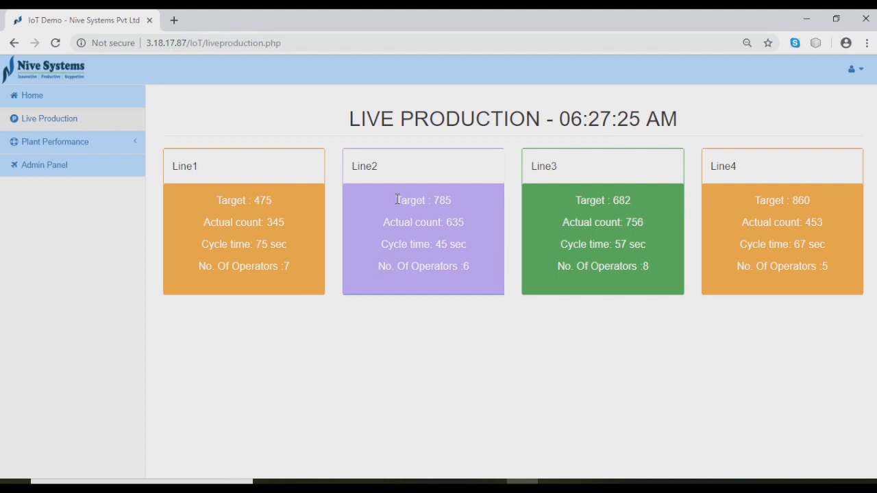
pyautogui.moveTo(396, 200); pyautogui.dragTo(423, 266)
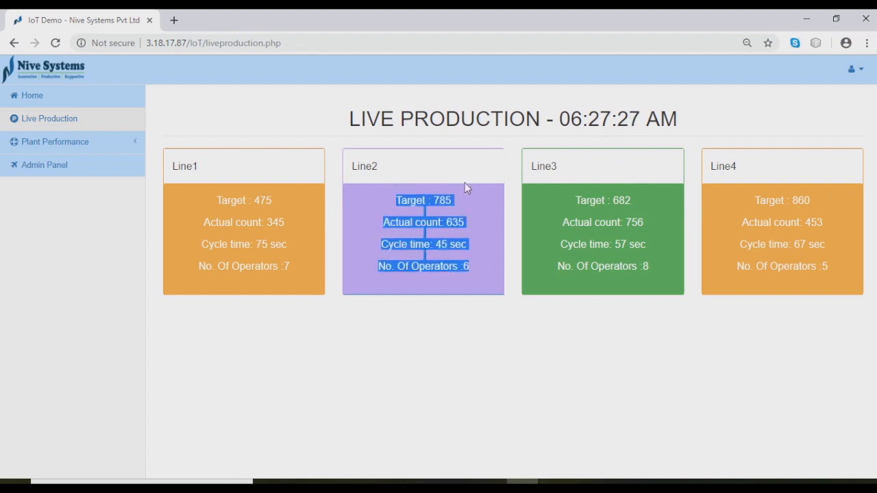
pyautogui.click(44, 164)
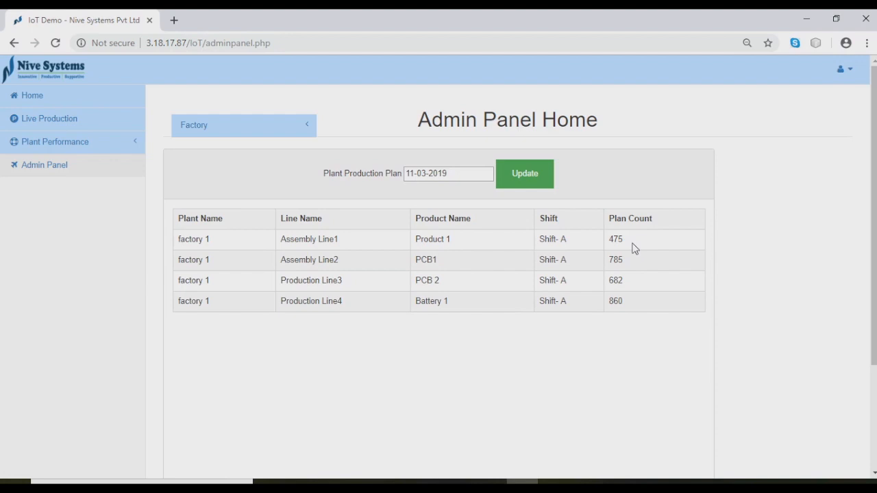
pyautogui.click(616, 239)
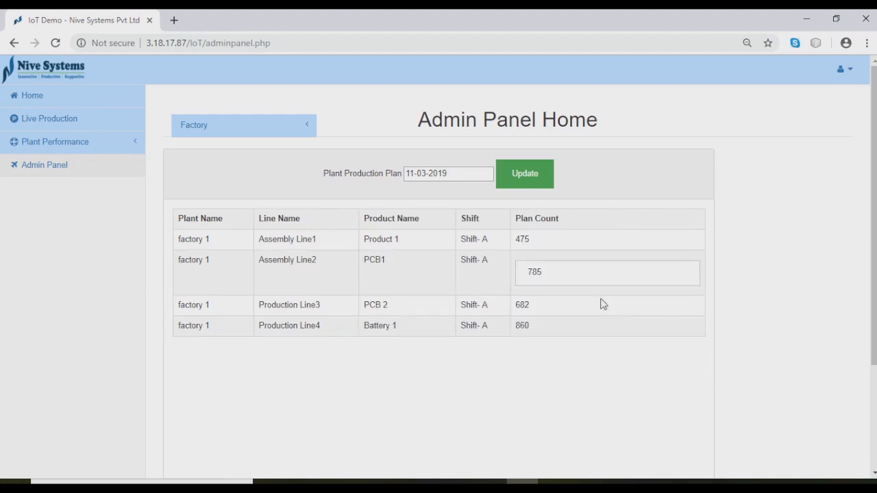
pyautogui.click(605, 326)
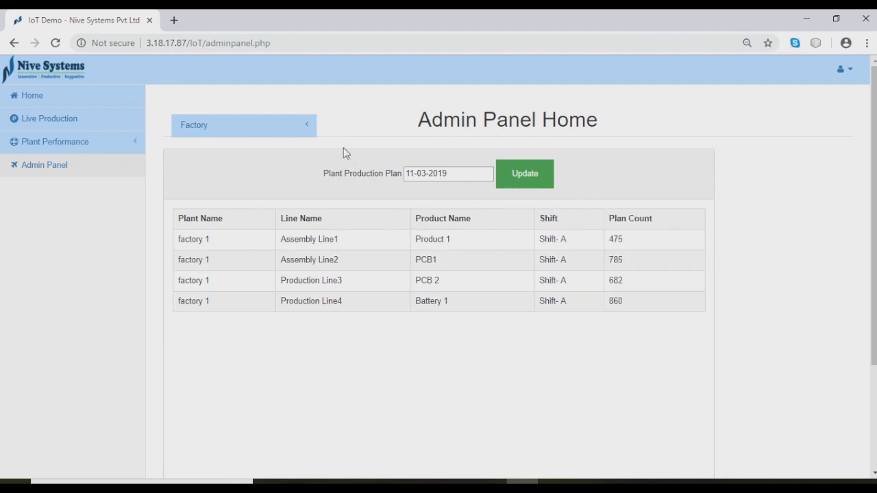
pyautogui.click(55, 141)
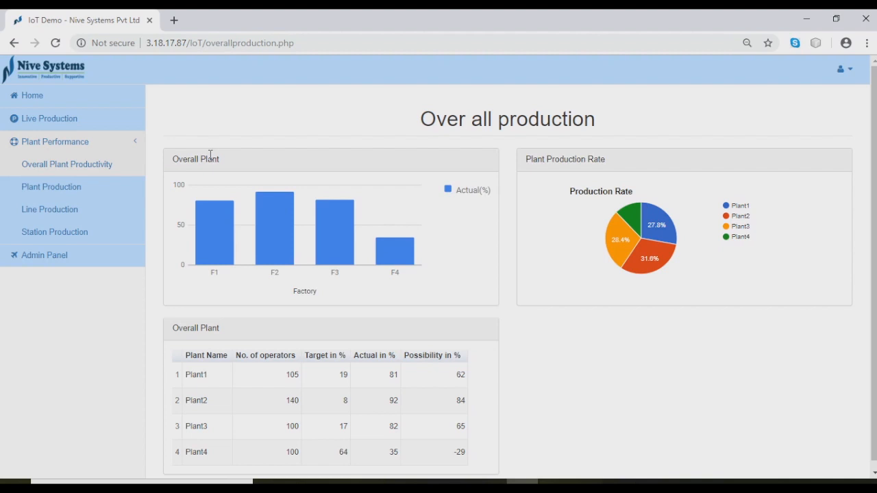
pyautogui.moveTo(326, 244)
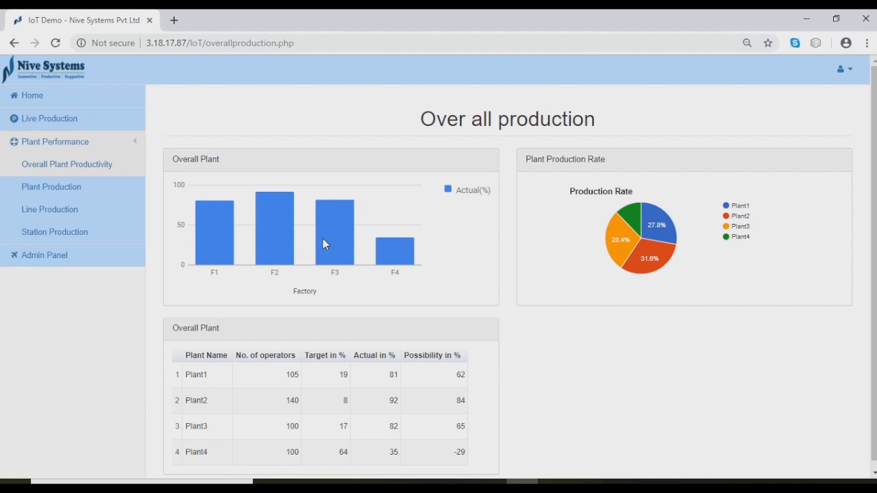
pyautogui.moveTo(368, 205)
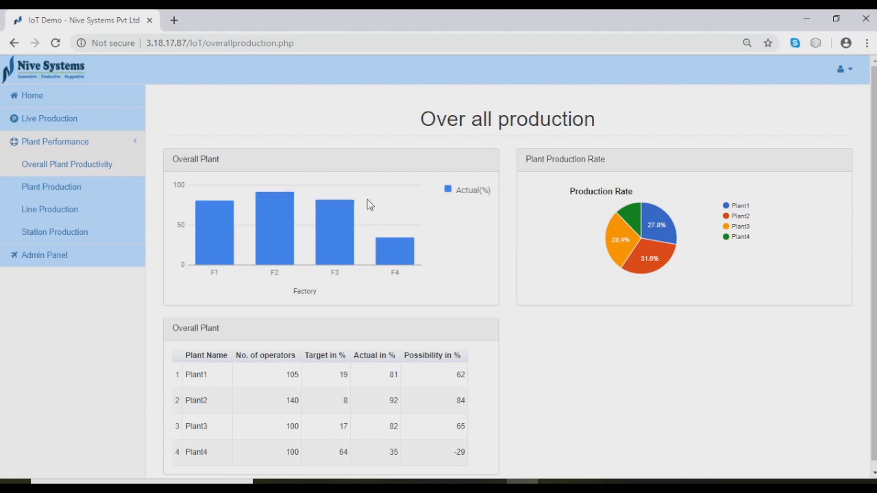
pyautogui.moveTo(449, 302)
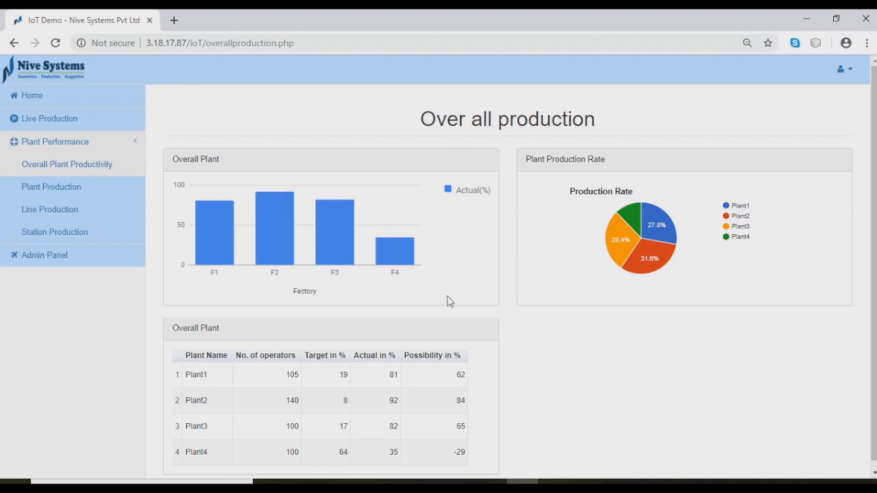
pyautogui.moveTo(375, 150)
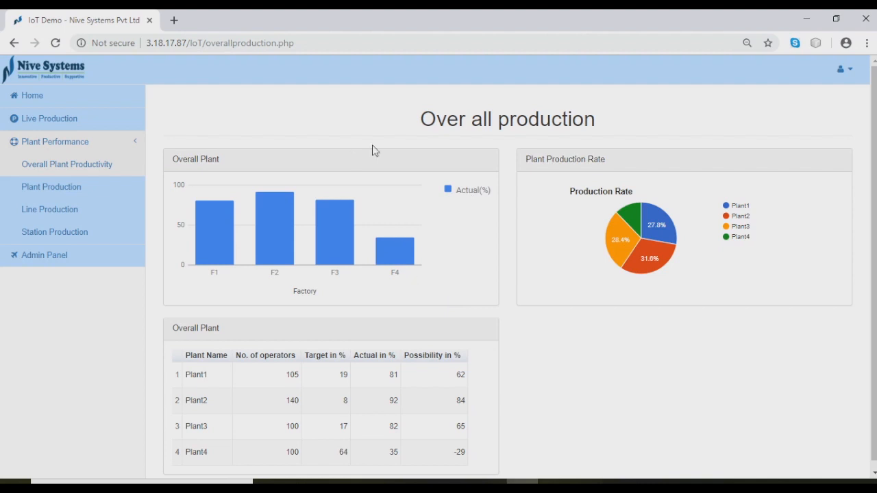
pyautogui.moveTo(468, 252)
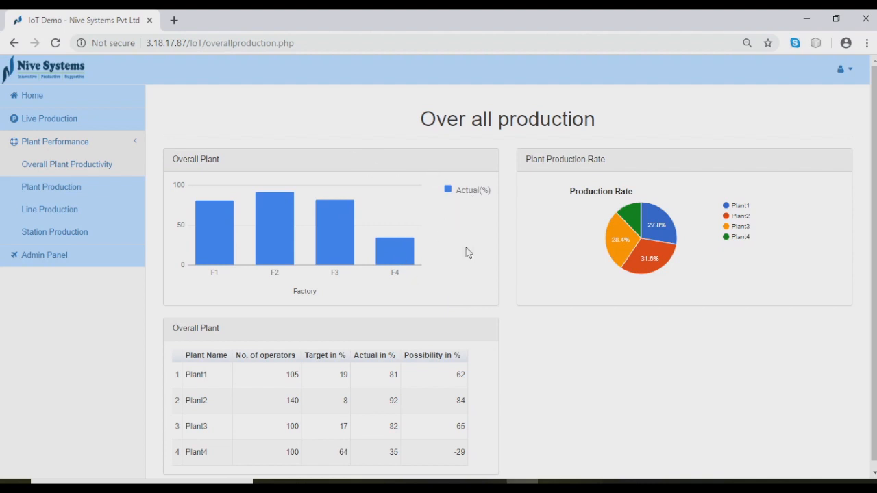
pyautogui.moveTo(245, 266)
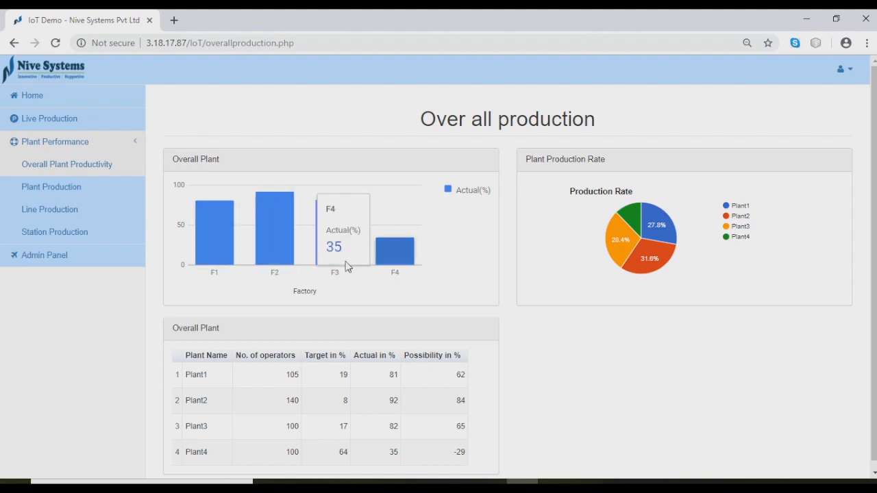
pyautogui.moveTo(335, 227)
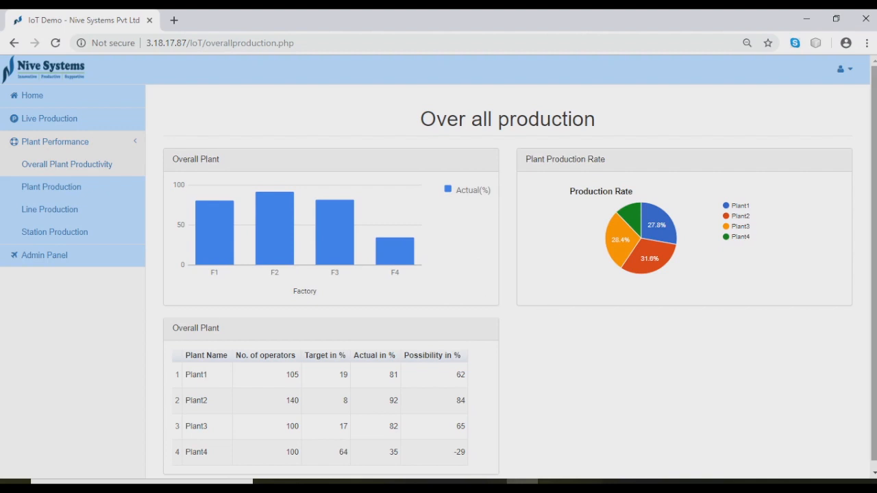
pyautogui.scroll(-3)
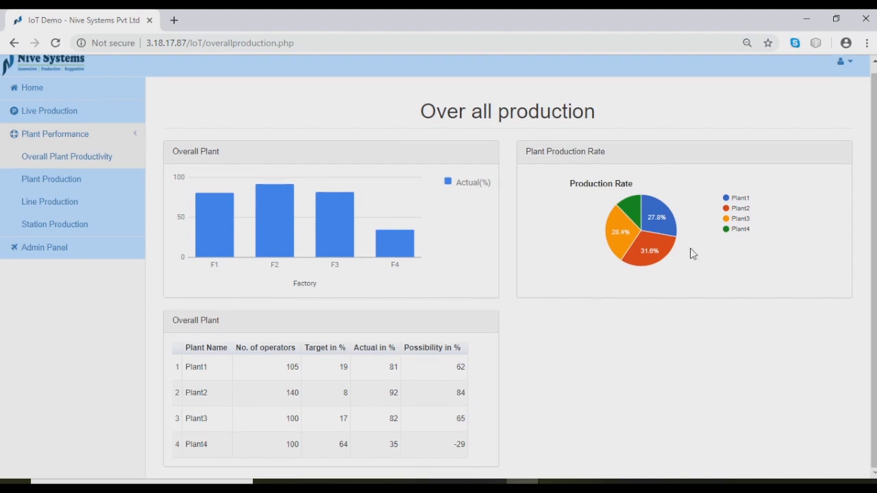
pyautogui.moveTo(726, 209)
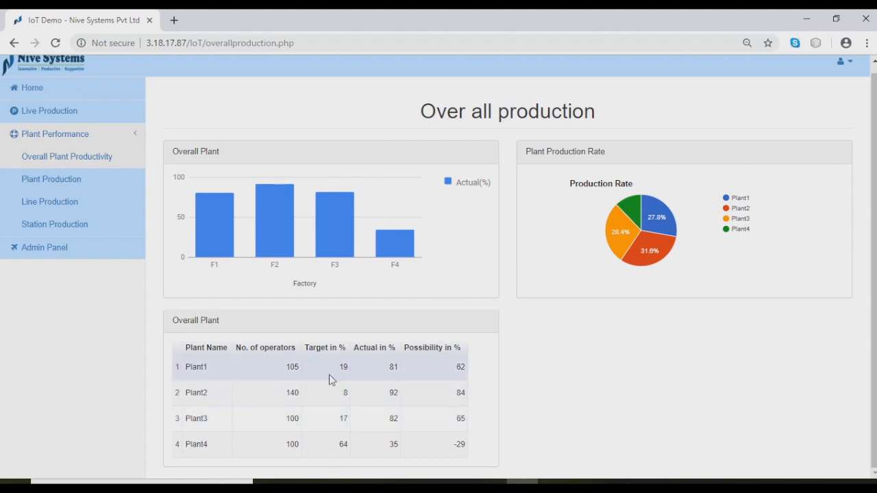
pyautogui.moveTo(394, 392)
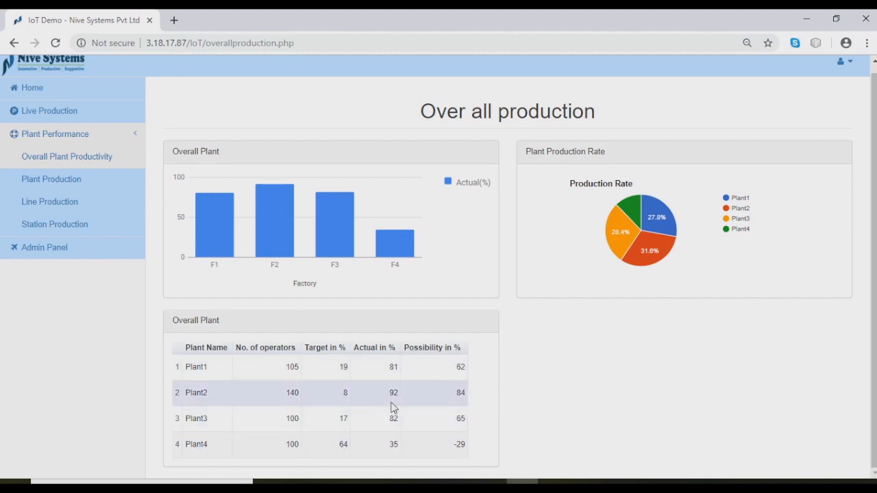
pyautogui.moveTo(416, 381)
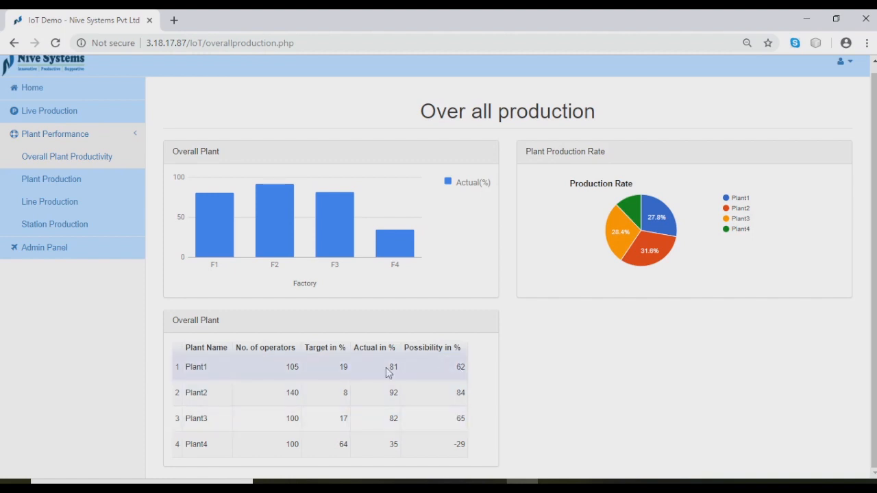
pyautogui.moveTo(462, 376)
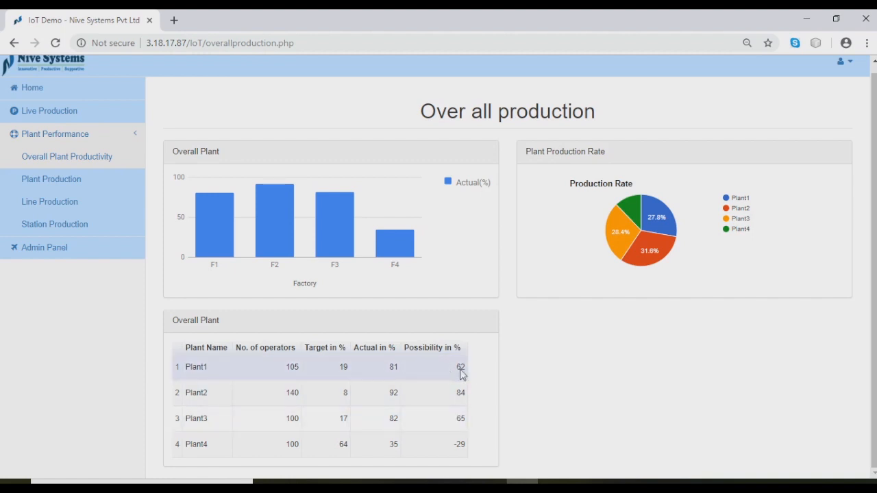
pyautogui.click(51, 178)
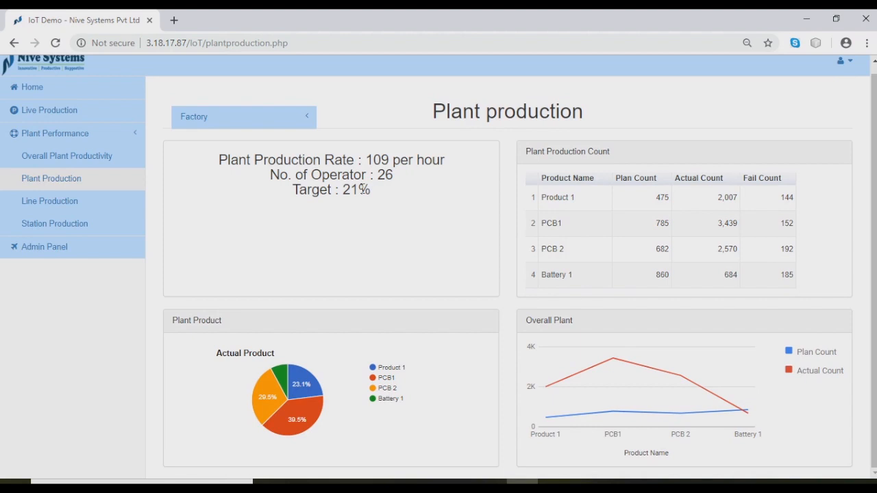
pyautogui.moveTo(216, 162)
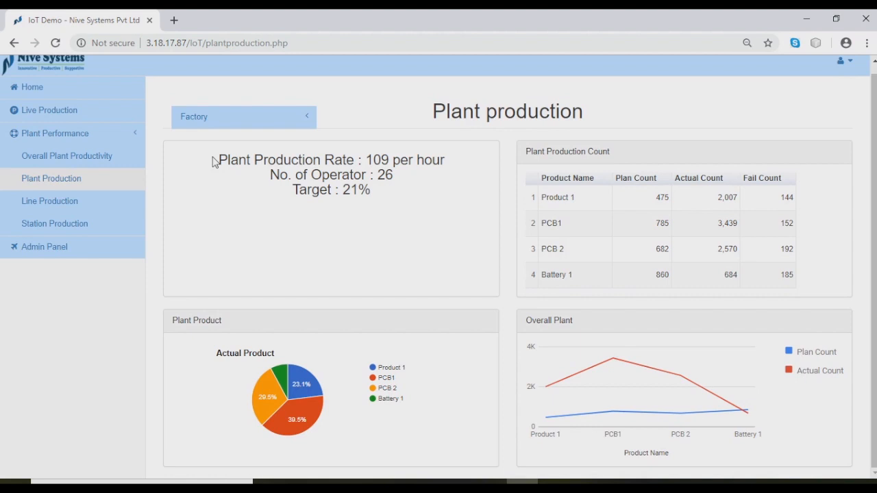
pyautogui.moveTo(214, 159); pyautogui.dragTo(329, 189)
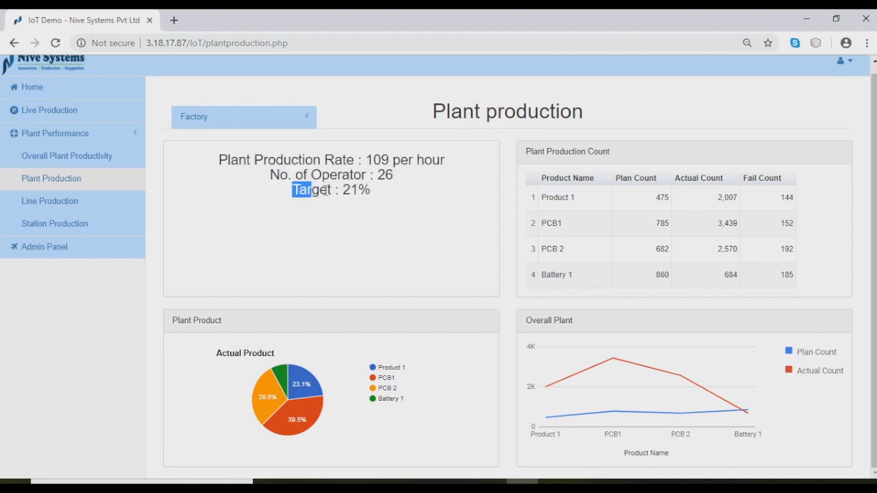
pyautogui.click(474, 227)
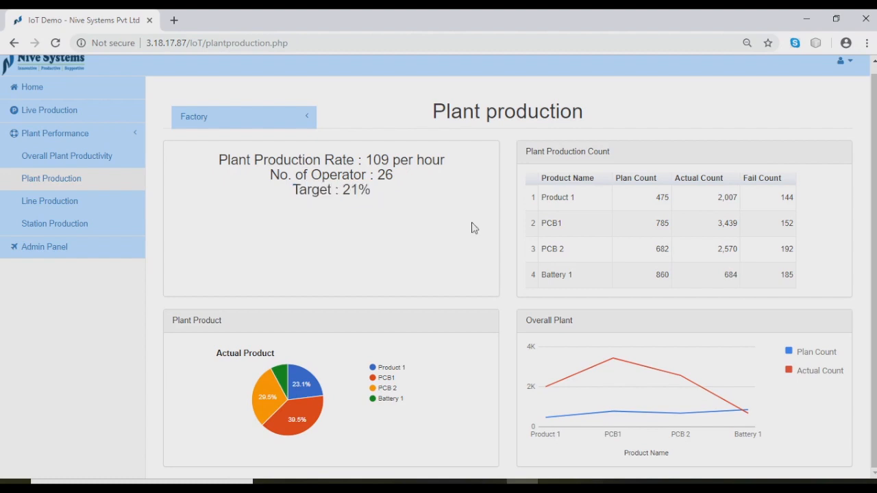
pyautogui.moveTo(779, 223)
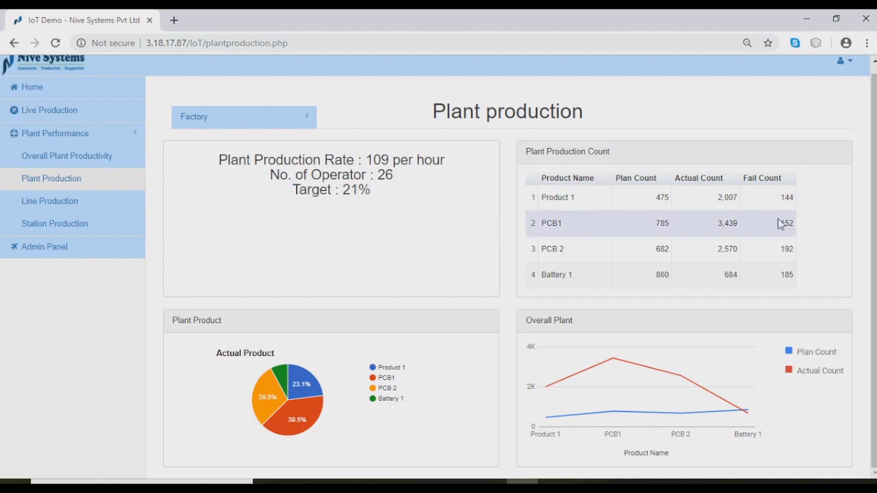
pyautogui.moveTo(682, 238)
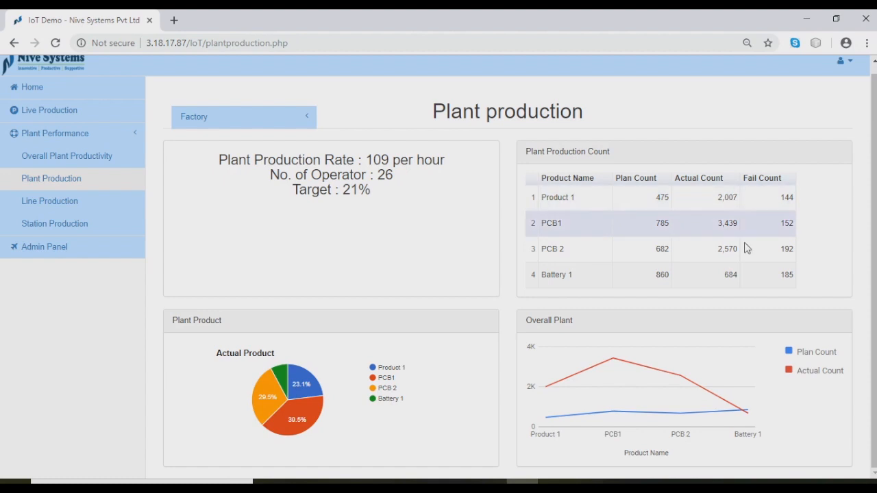
pyautogui.moveTo(386, 211)
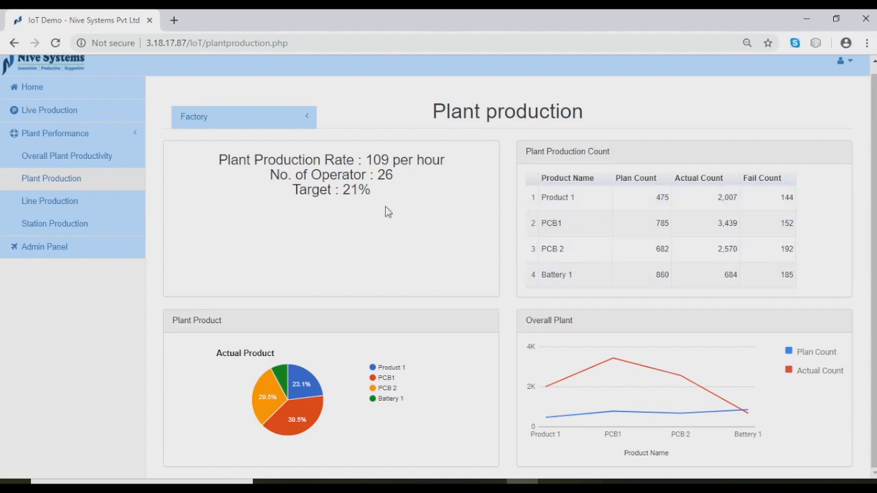
pyautogui.moveTo(721, 237)
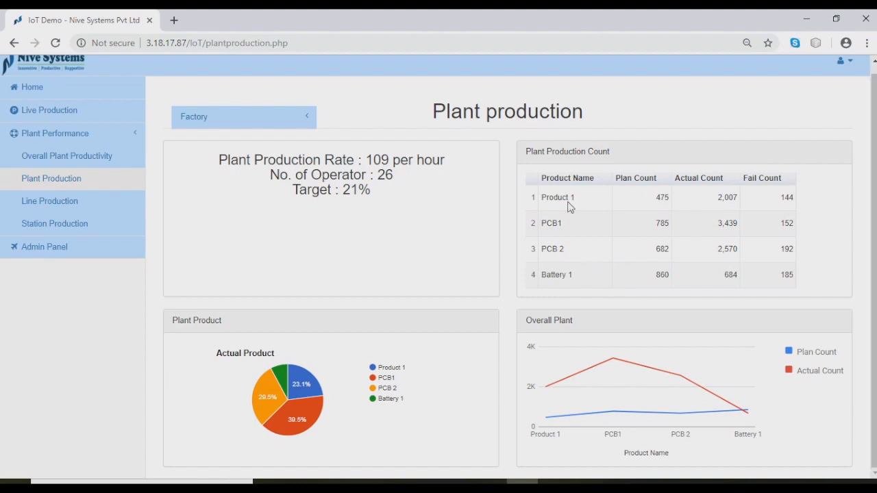
pyautogui.moveTo(756, 370)
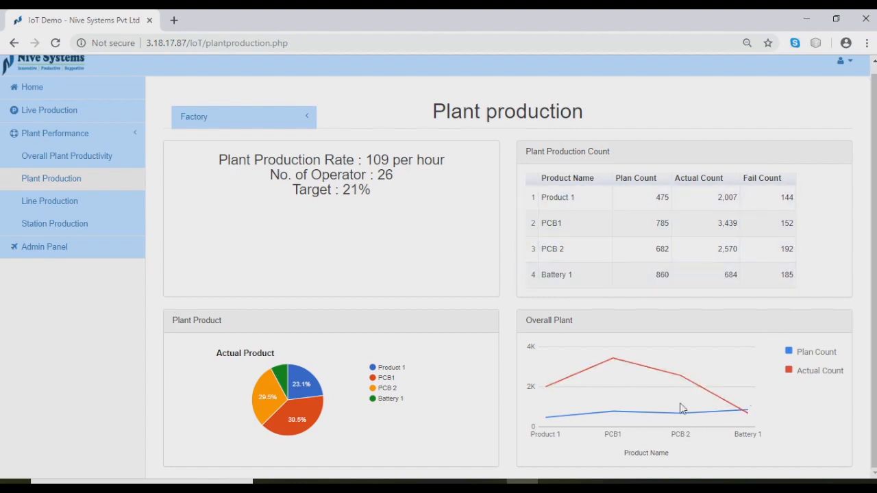
pyautogui.moveTo(767, 345)
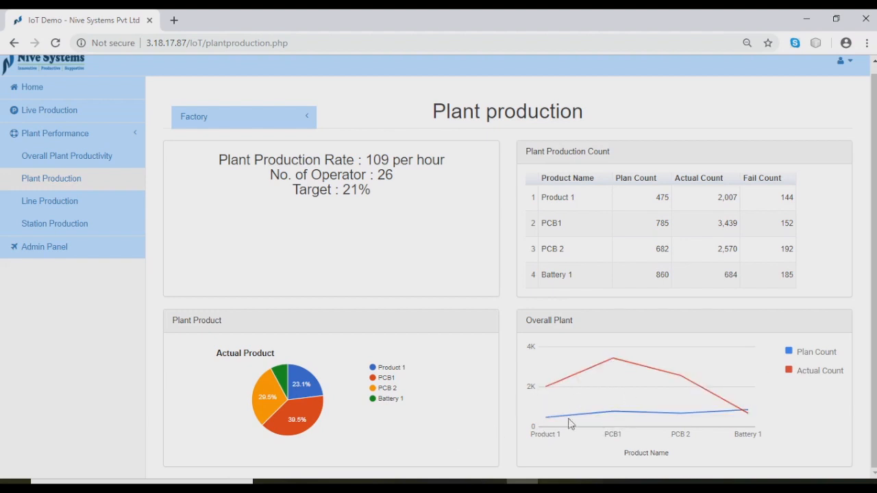
pyautogui.moveTo(692, 421)
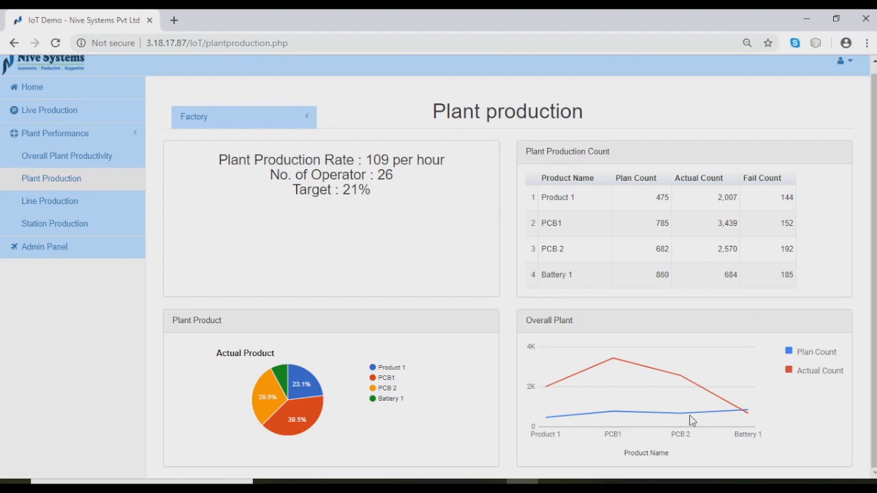
pyautogui.moveTo(660, 376)
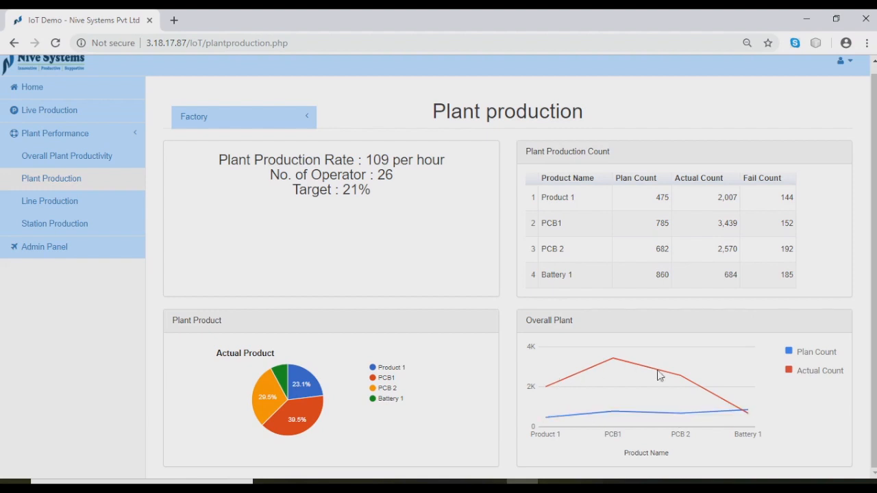
pyautogui.moveTo(327, 387)
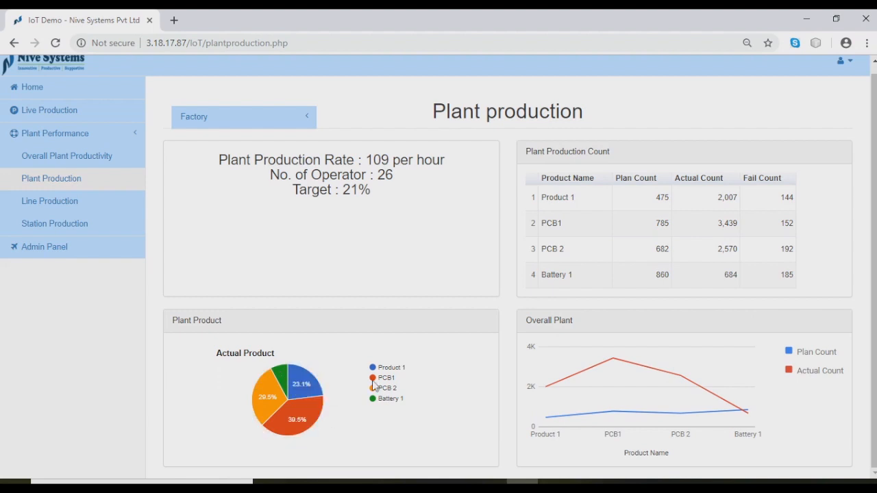
pyautogui.moveTo(49, 200)
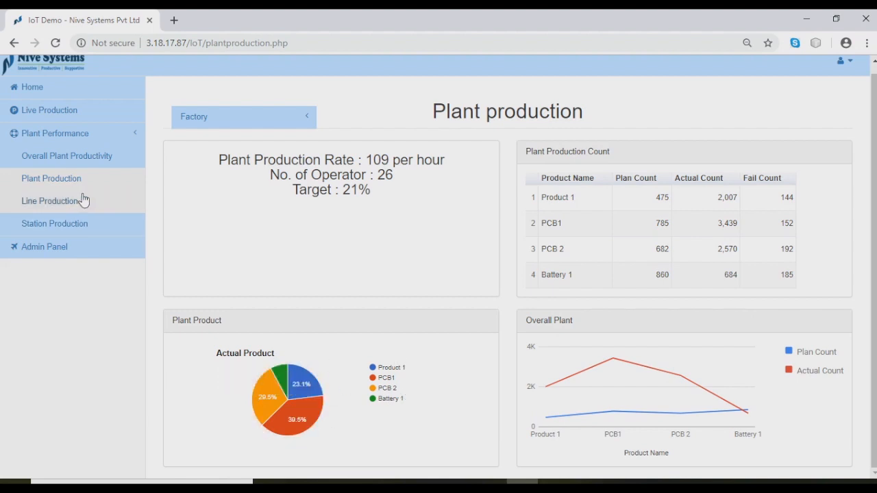
pyautogui.click(49, 200)
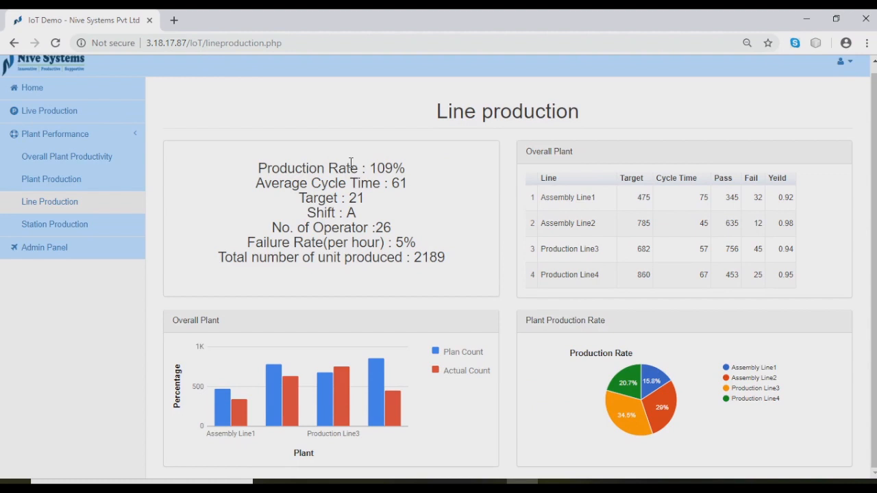
# Step: Highlight the Line Production summary's total units produced line (2189 units, Shift A)
pyautogui.doubleClick(385, 167)
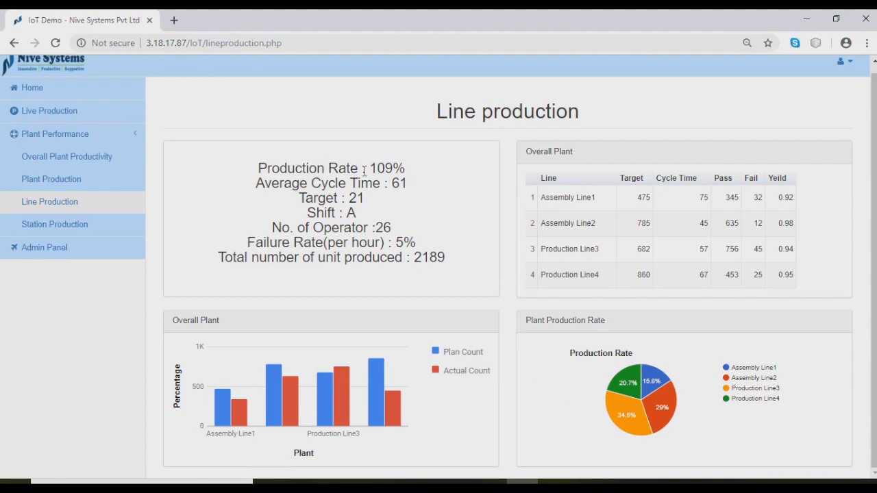
pyautogui.moveTo(425, 179)
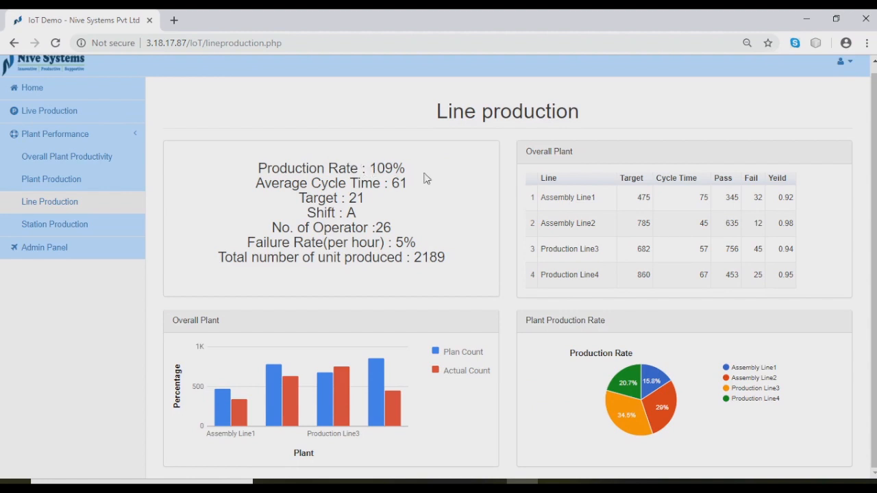
pyautogui.moveTo(373, 199)
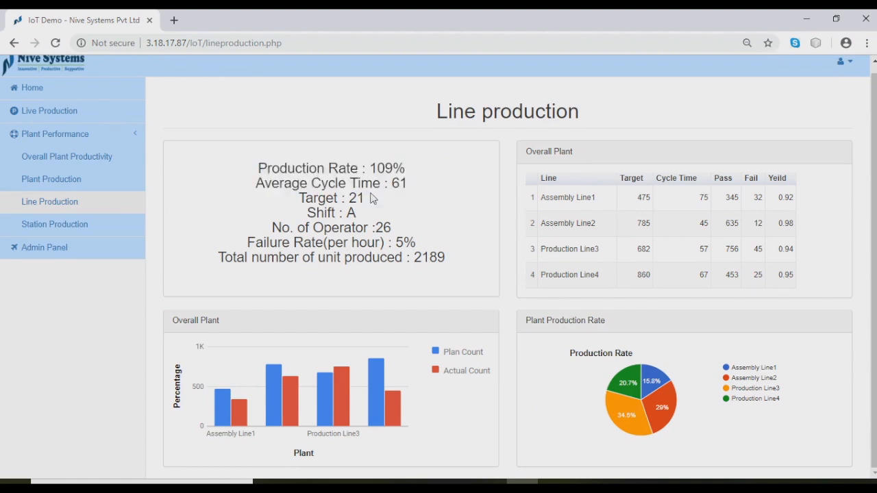
pyautogui.moveTo(369, 219)
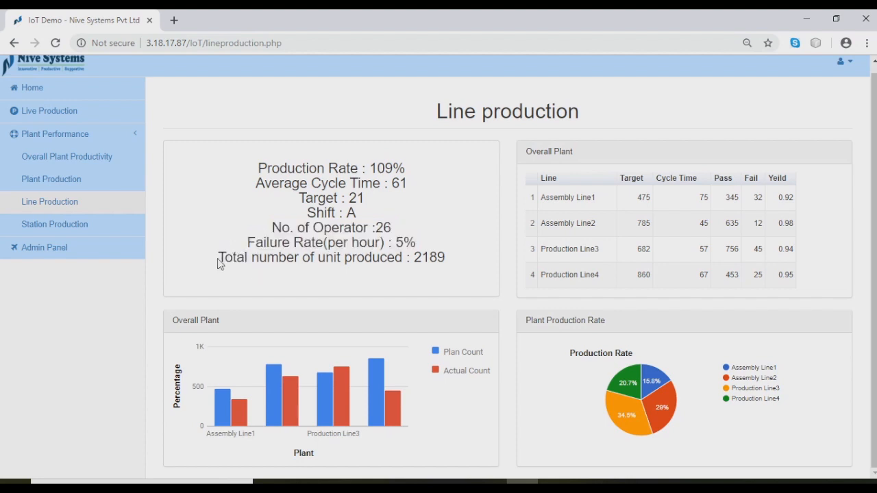
pyautogui.tripleClick(331, 257)
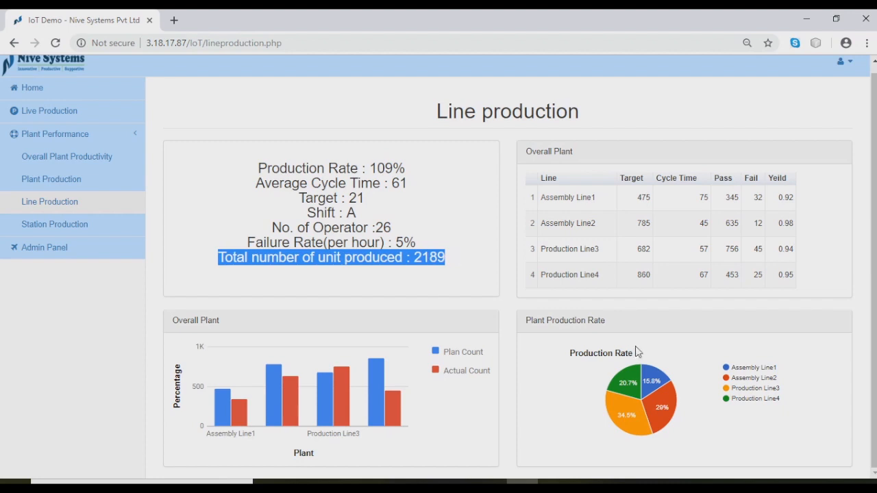
pyautogui.moveTo(781, 197)
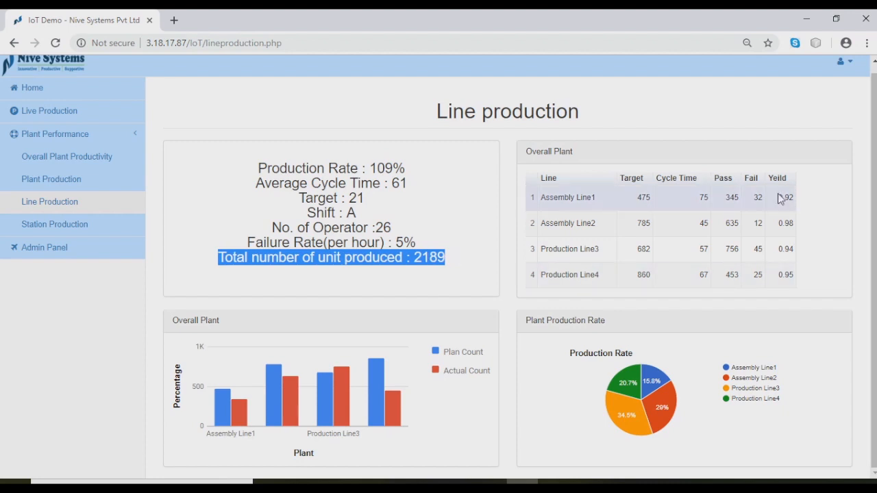
pyautogui.moveTo(633, 268)
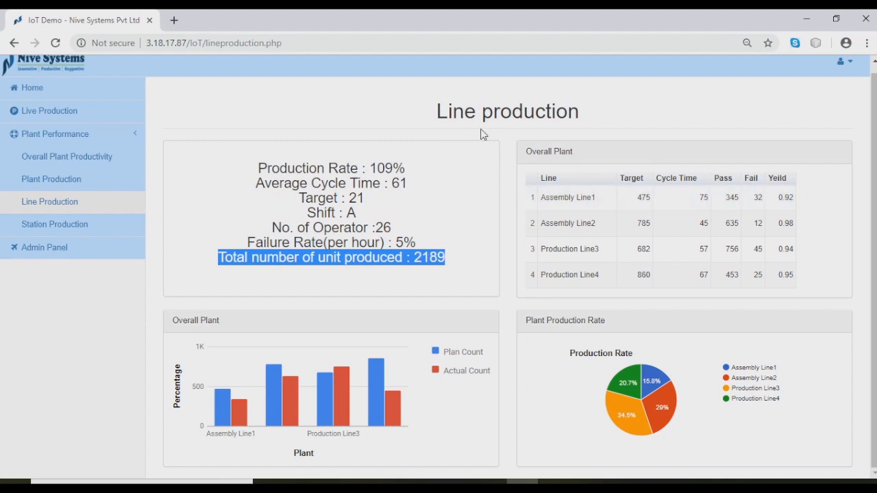
pyautogui.click(259, 176)
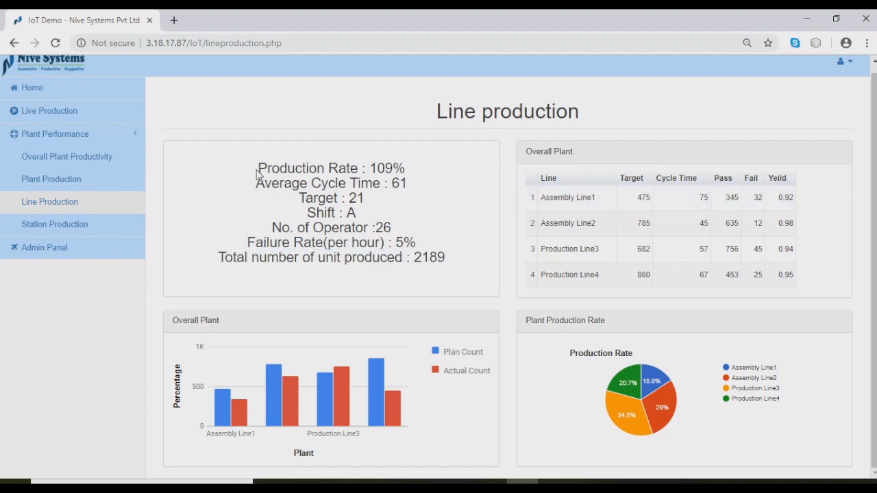
pyautogui.moveTo(258, 167); pyautogui.dragTo(444, 258)
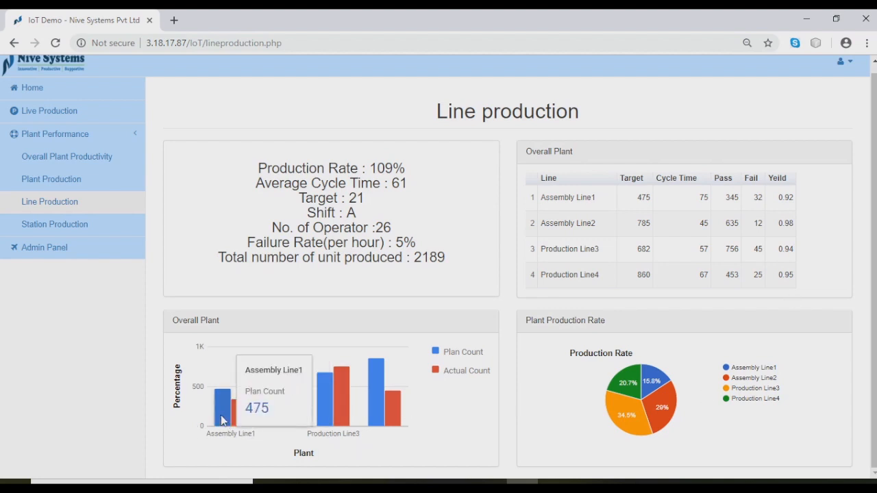
pyautogui.moveTo(390, 418)
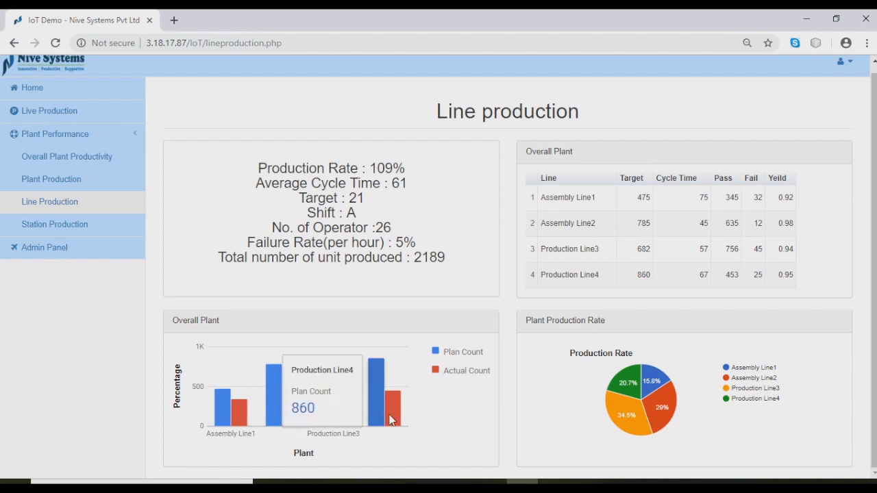
pyautogui.moveTo(351, 416)
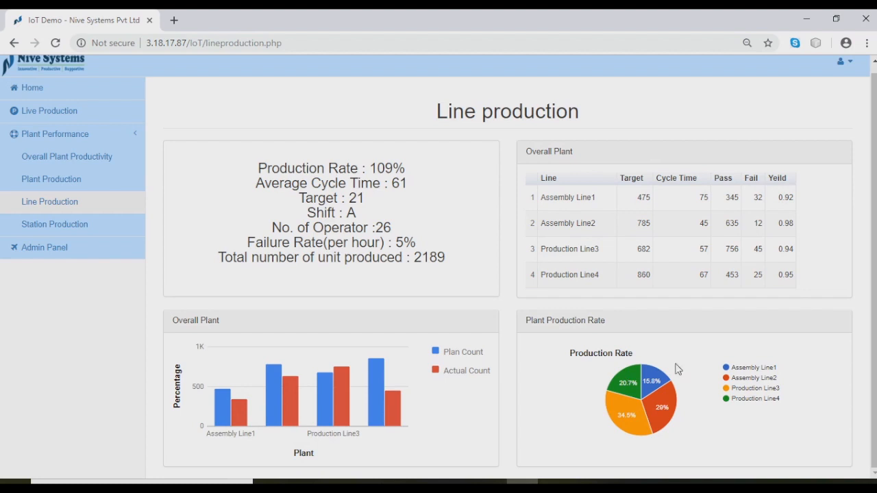
pyautogui.moveTo(336, 334)
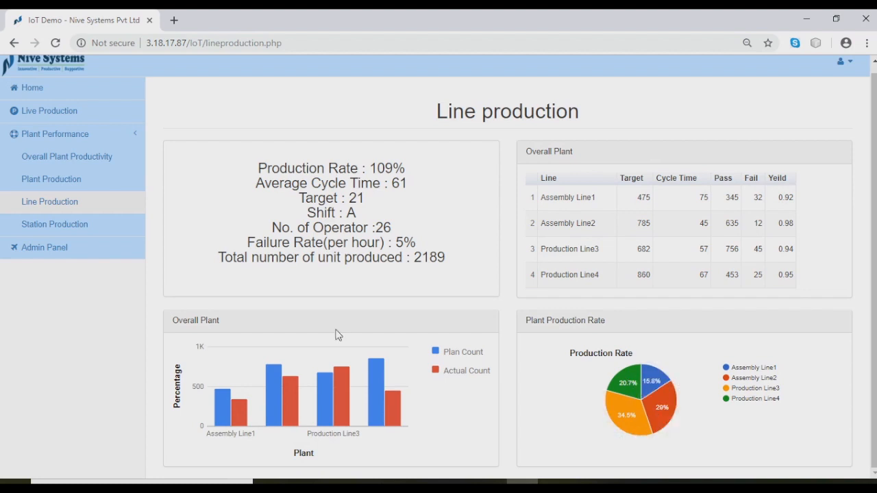
pyautogui.click(55, 225)
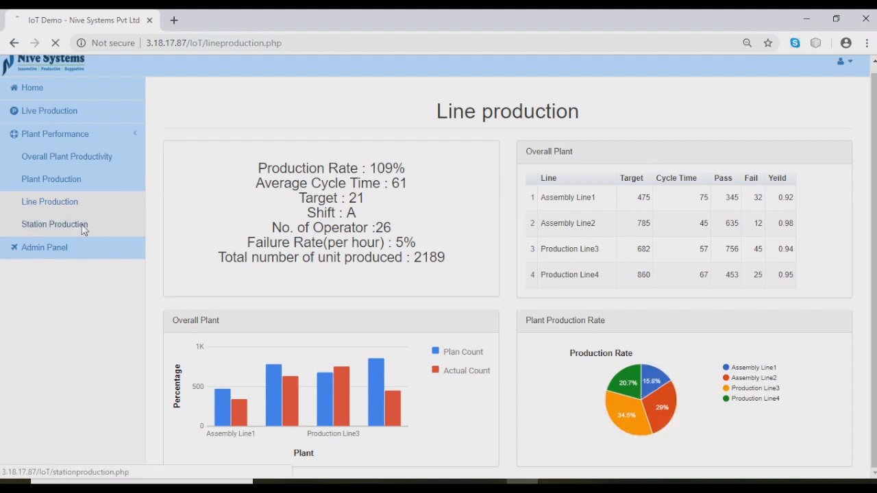
pyautogui.click(55, 225)
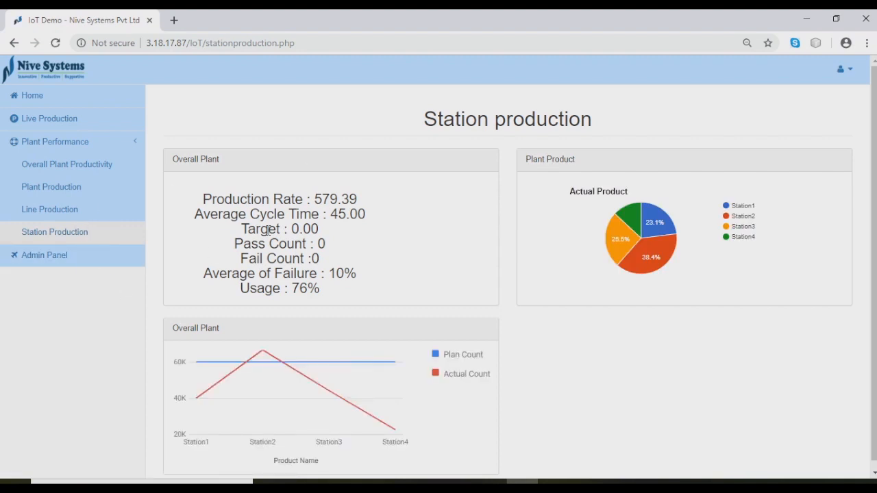
pyautogui.moveTo(44, 255)
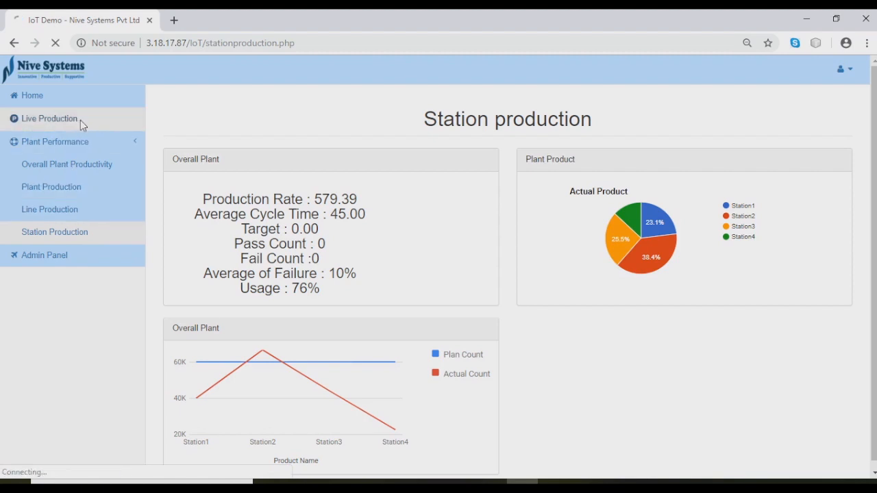
# Step: Switch from Station production to the full-screen Live Production board for the four lines
pyautogui.click(49, 118)
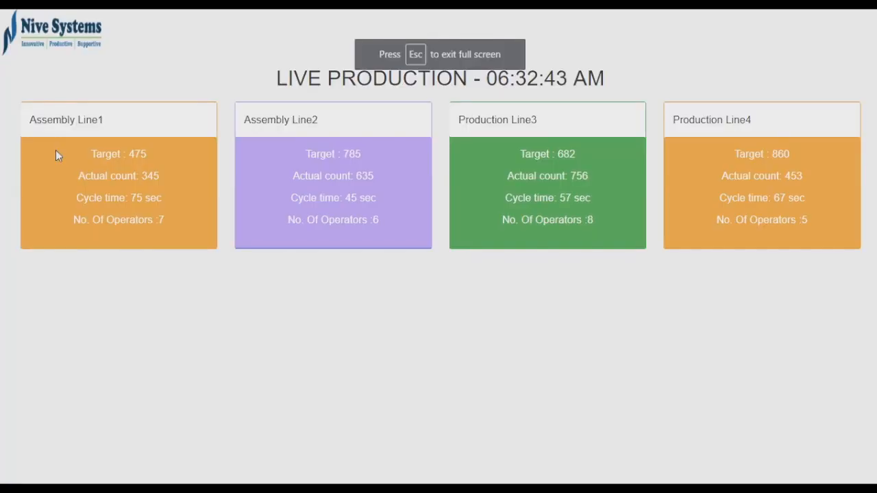
pyautogui.moveTo(260, 269)
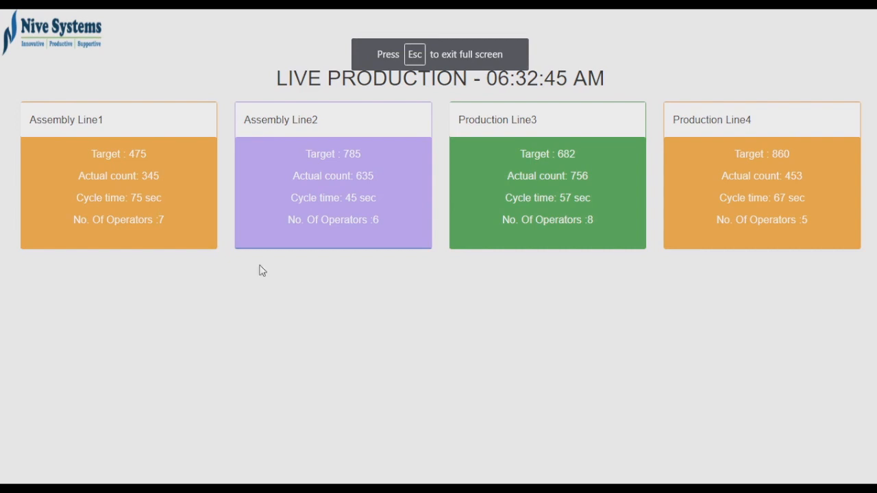
pyautogui.moveTo(351, 300)
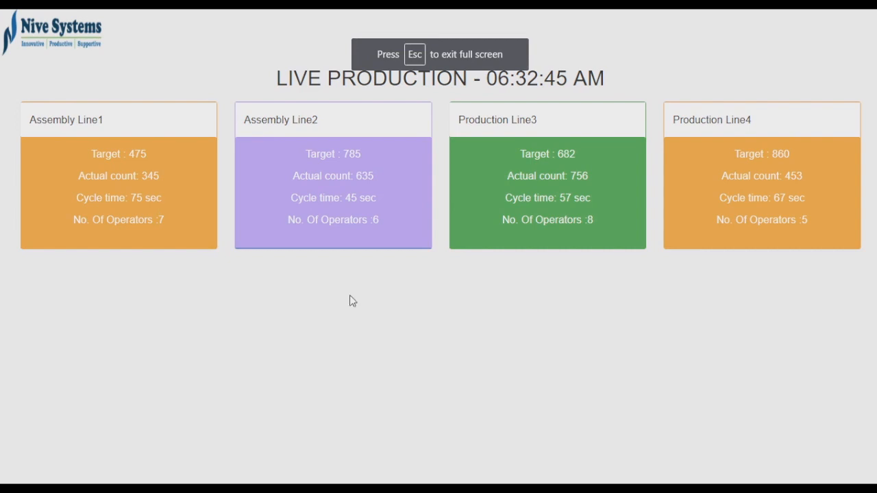